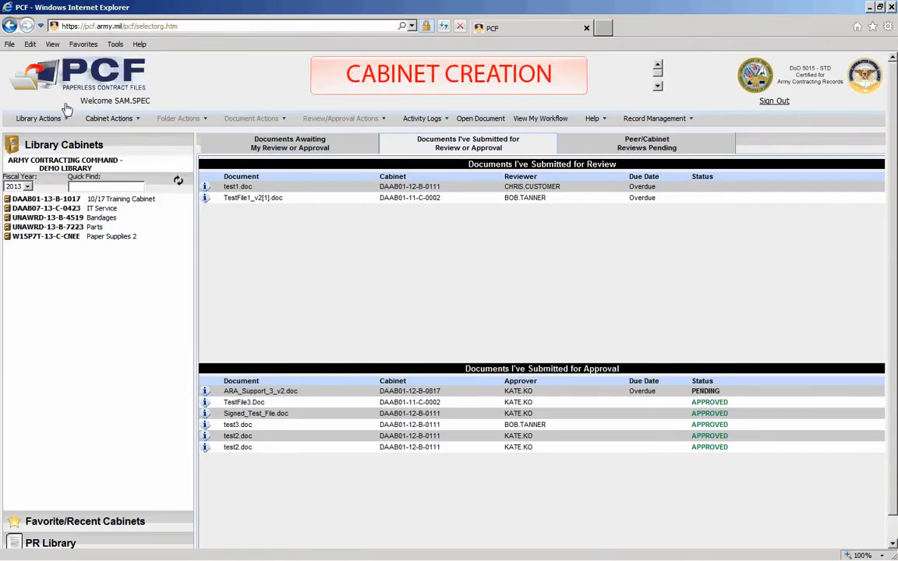
Start a new cabinet with buy type New Acquisition/Solicitation and solicitation DAAB07-13-R-0424.
{"action": "left_click", "coordinate": [37, 117]}
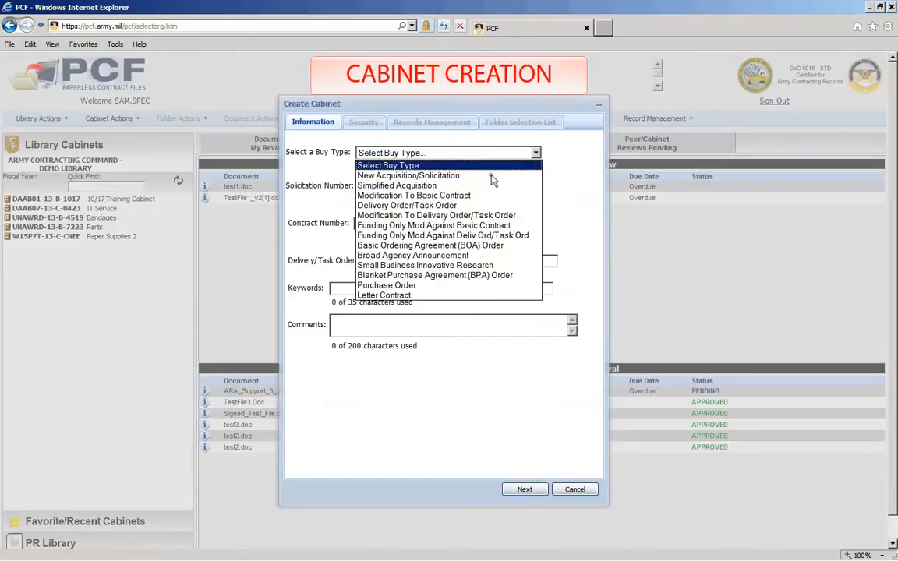
{"action": "left_click", "coordinate": [408, 175]}
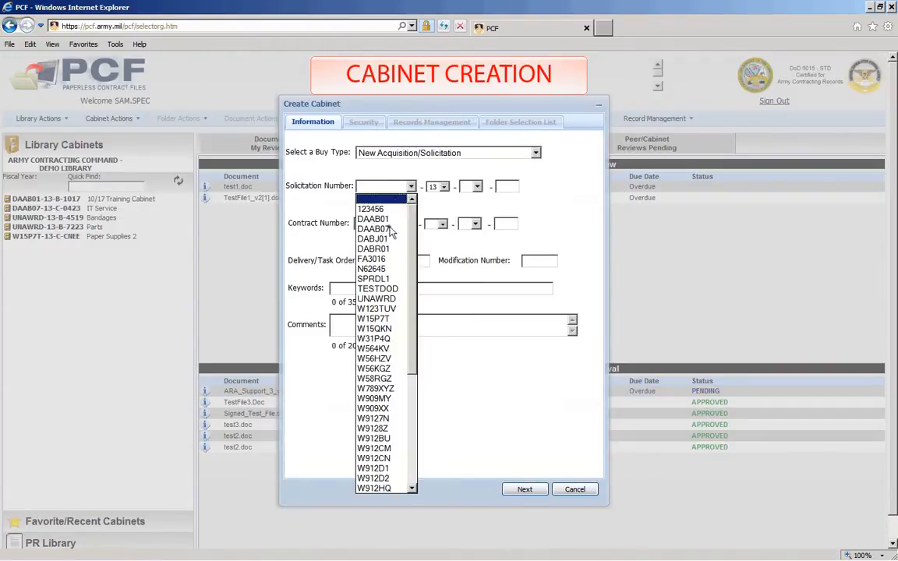
{"action": "left_click", "coordinate": [374, 228]}
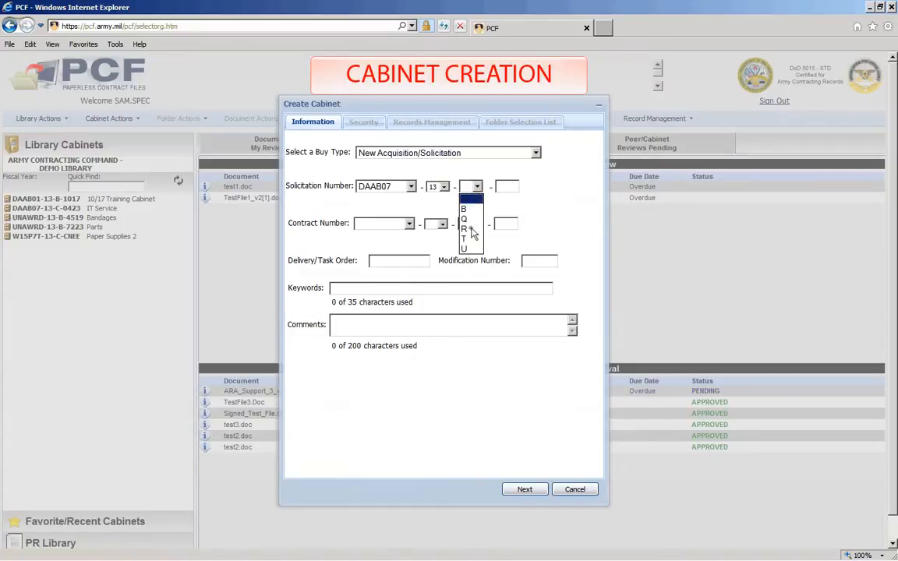
{"action": "left_click", "coordinate": [464, 228]}
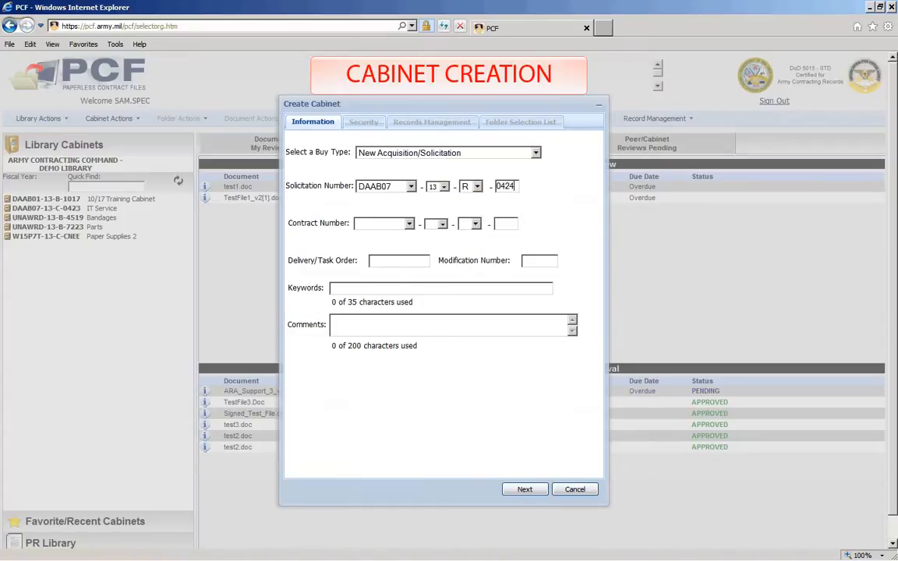
Set the contract number to DAAB07-13-C-0424 and begin entering keywords 'IT hard'.
{"action": "left_click", "coordinate": [409, 223]}
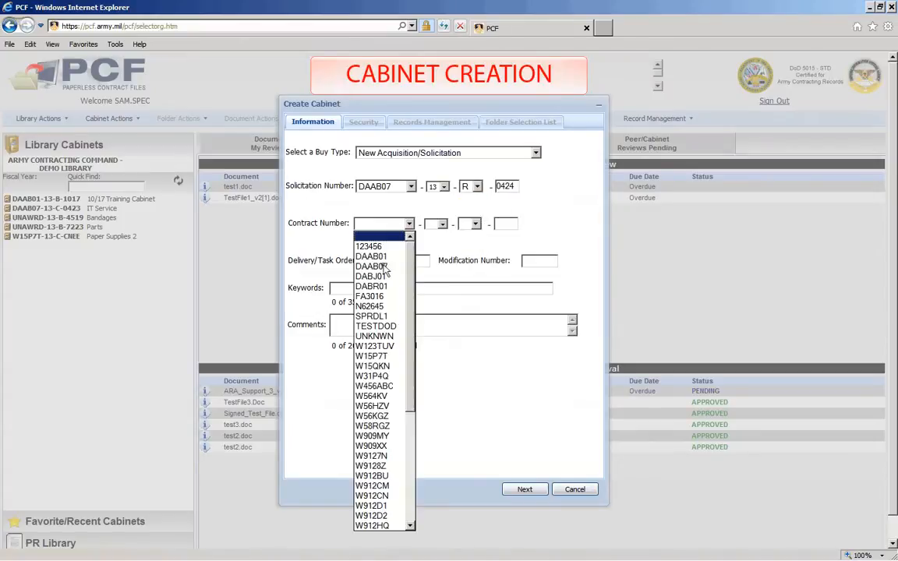
{"action": "left_click", "coordinate": [371, 266]}
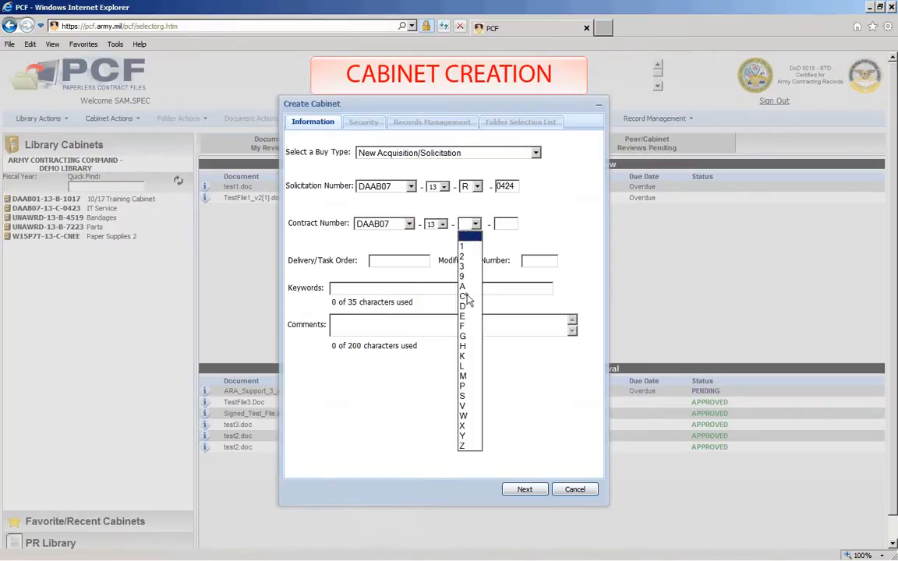
{"action": "left_click", "coordinate": [462, 296]}
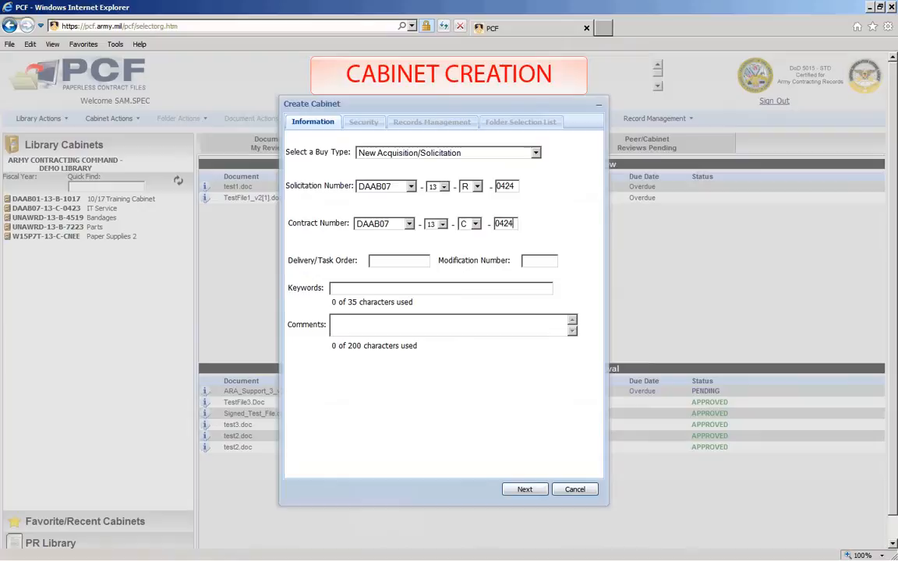
{"action": "type", "text": "IT hard"}
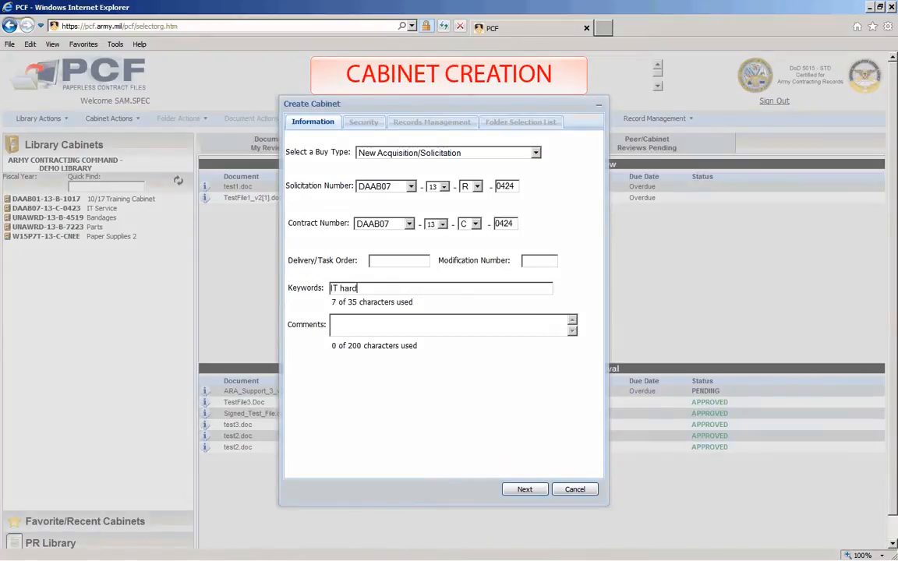
{"action": "left_click", "coordinate": [525, 489]}
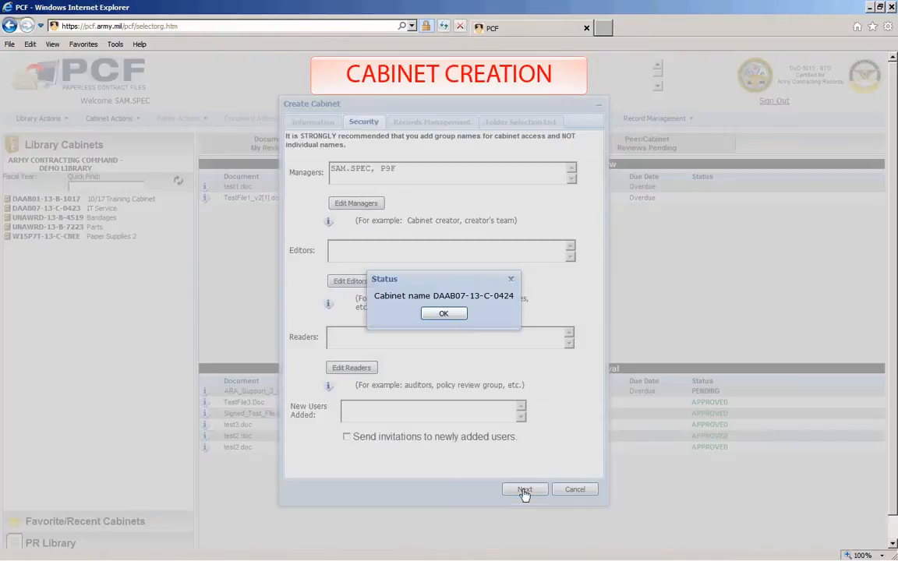
{"action": "left_click", "coordinate": [443, 313]}
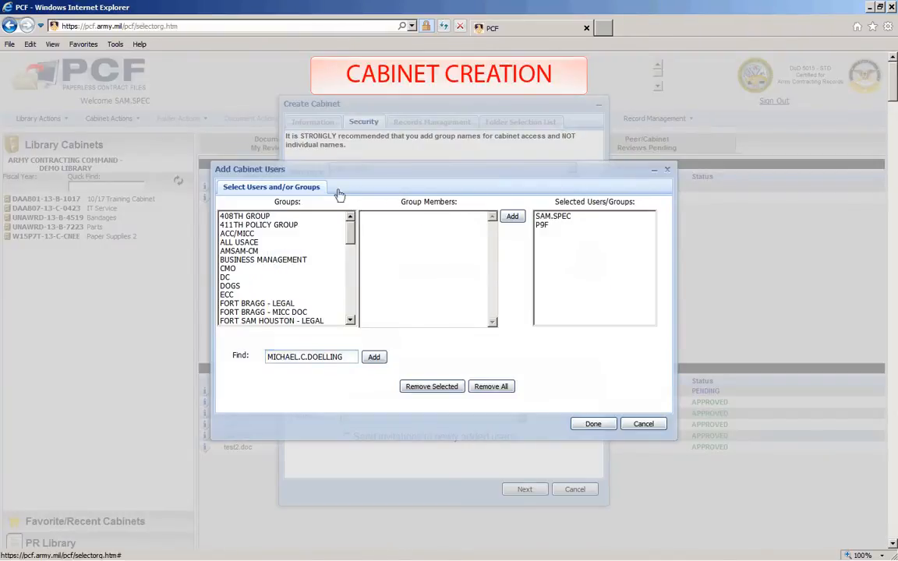
{"action": "left_click", "coordinate": [373, 356]}
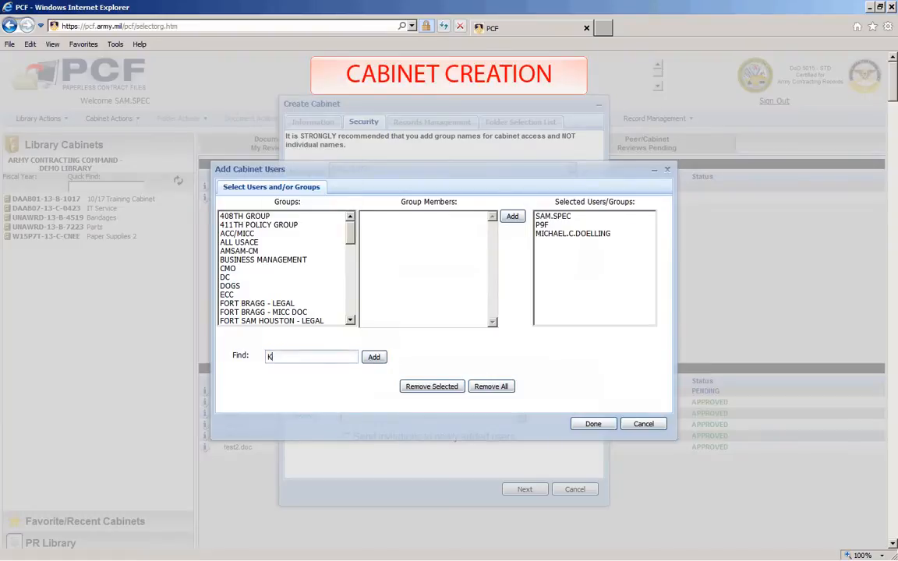
{"action": "type", "text": "ATE.KO"}
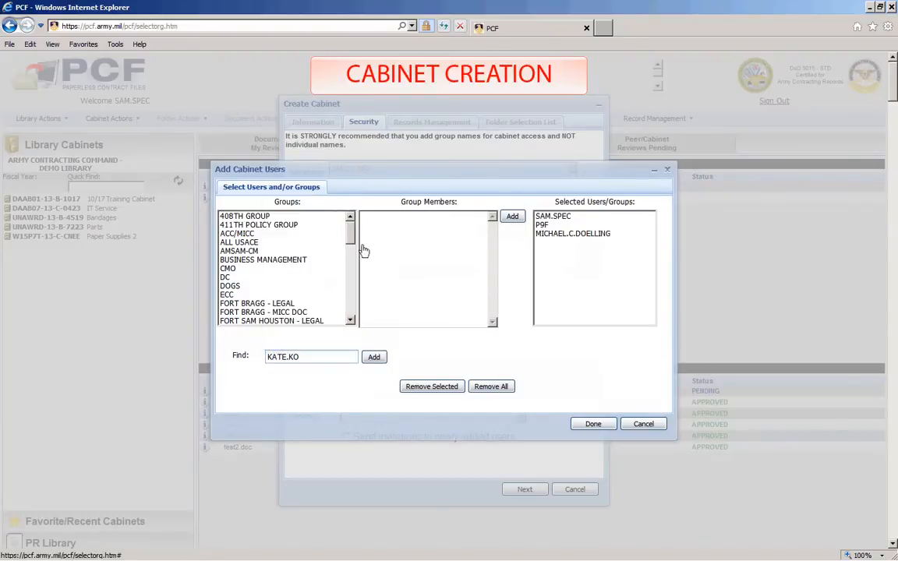
{"action": "left_click", "coordinate": [592, 423]}
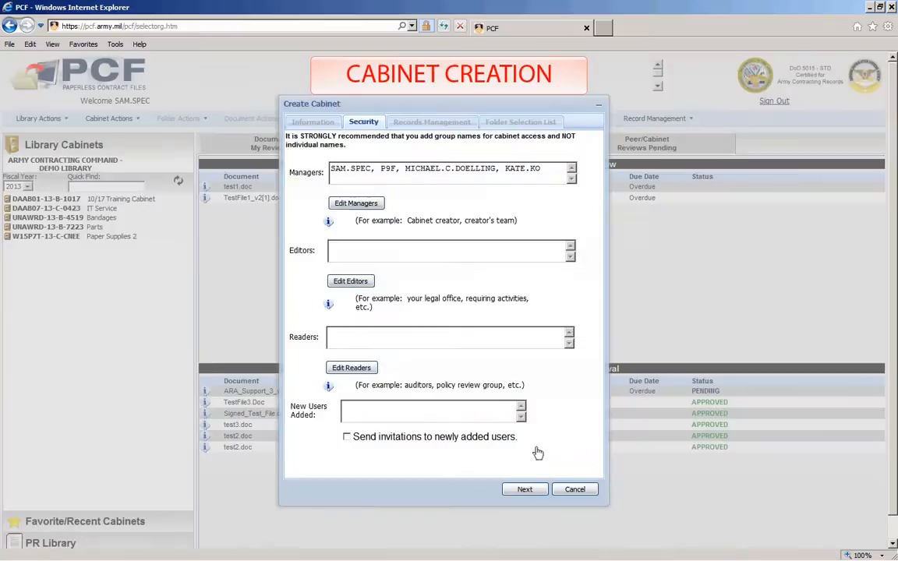
{"action": "left_click", "coordinate": [432, 121]}
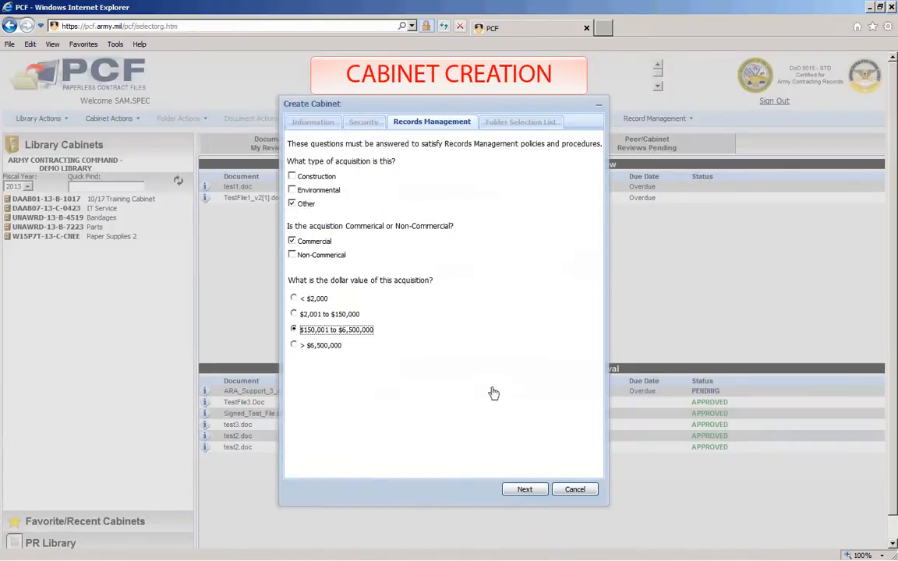
Review the Folder Selection List's required documents and submit to build cabinet DAAB07-13-C-0424.
{"action": "left_click", "coordinate": [524, 489]}
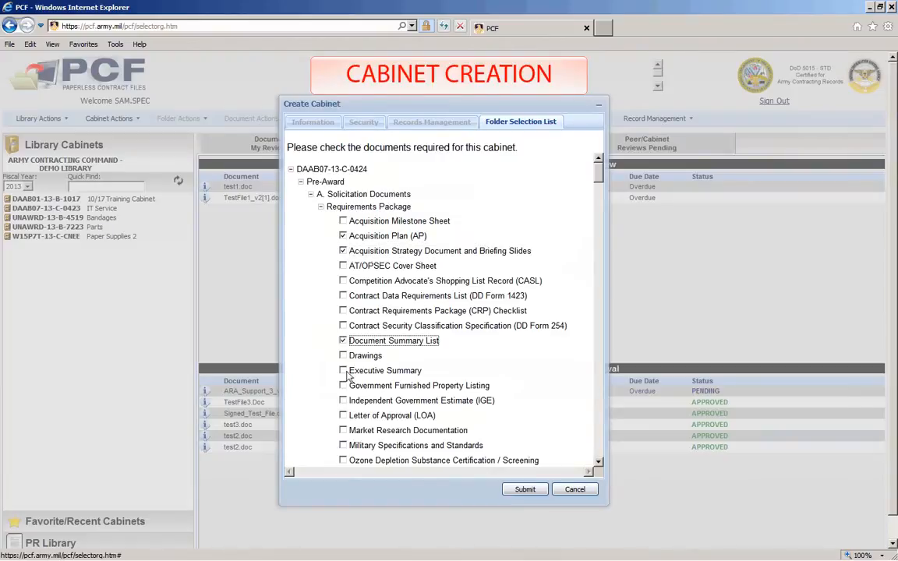
{"action": "scroll", "scroll_direction": "down", "scroll_amount": 3}
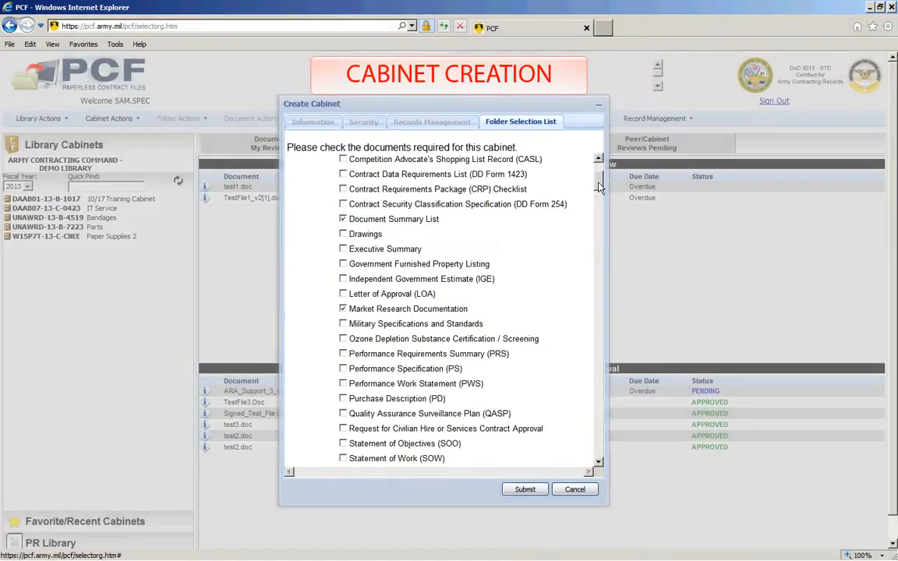
{"action": "scroll", "scroll_direction": "down", "scroll_amount": 3}
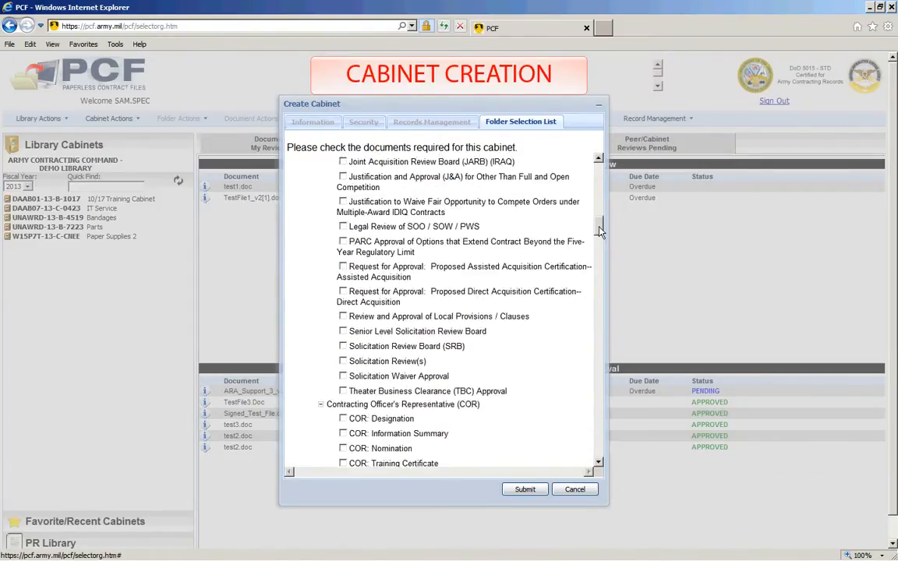
{"action": "scroll", "scroll_direction": "down", "scroll_amount": 3}
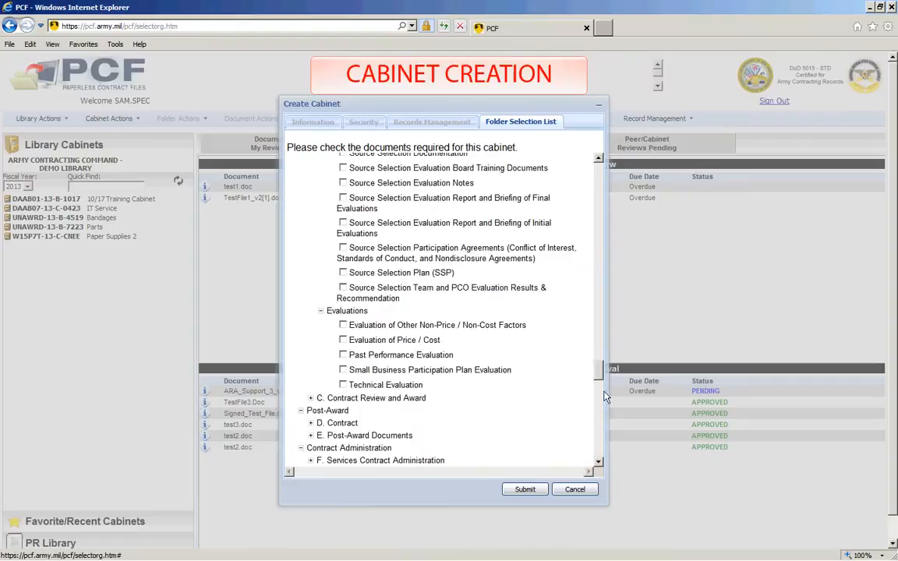
{"action": "scroll", "scroll_direction": "down", "scroll_amount": 3}
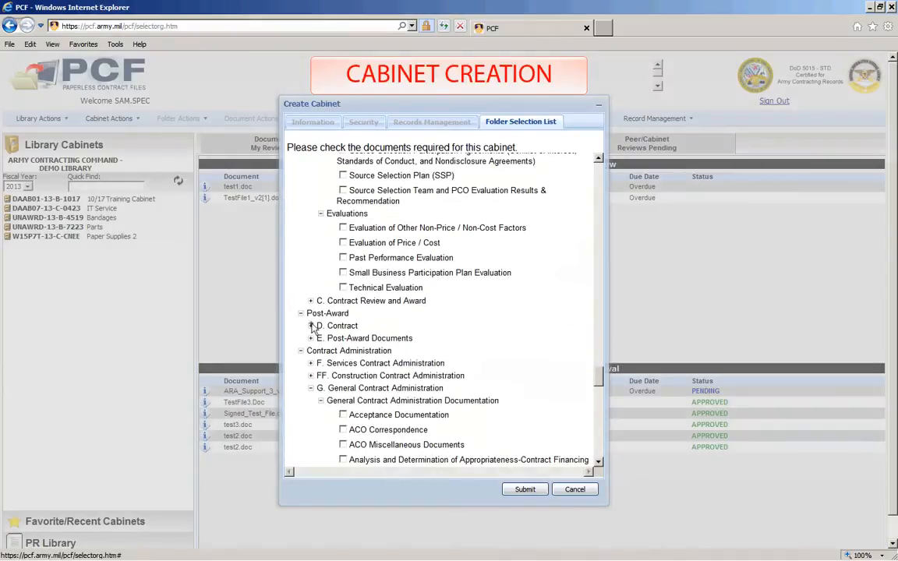
{"action": "scroll", "scroll_direction": "down", "scroll_amount": 3}
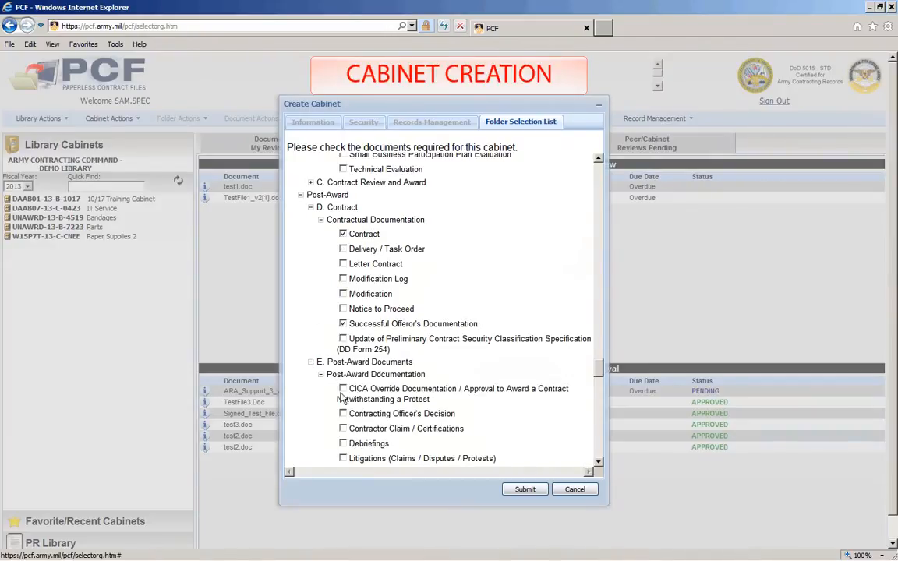
{"action": "left_click", "coordinate": [525, 488]}
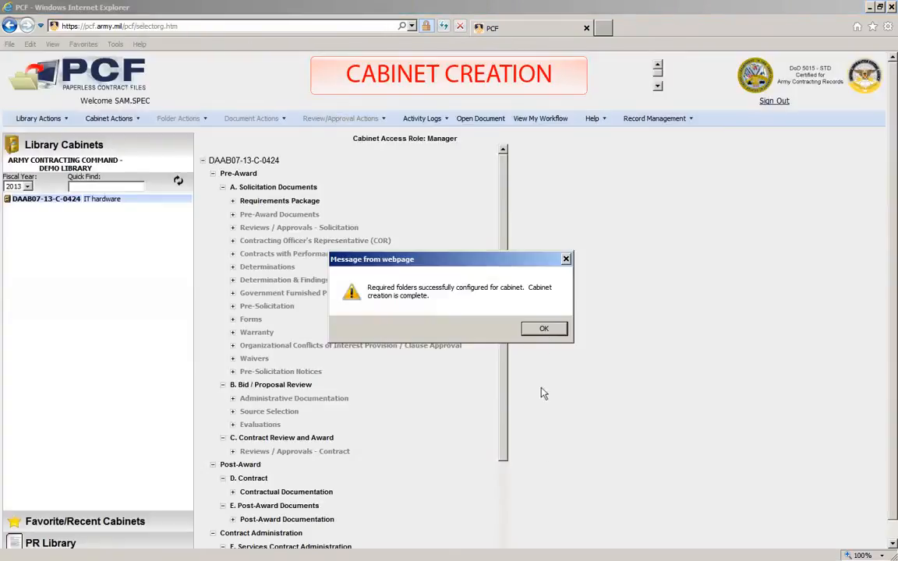
Expand Requirements Package and select its Document Summary List subfolder.
{"action": "left_click", "coordinate": [544, 328]}
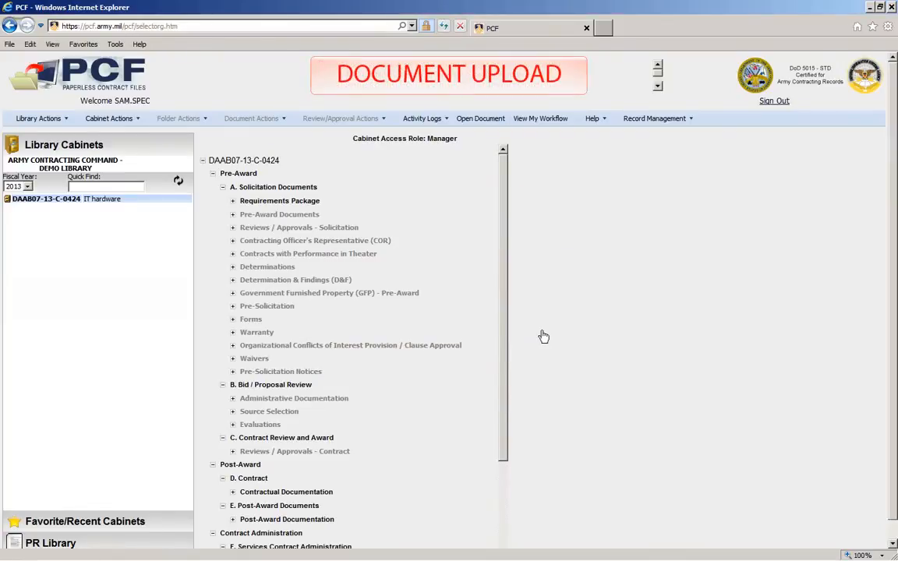
{"action": "mouse_move", "coordinate": [245, 244]}
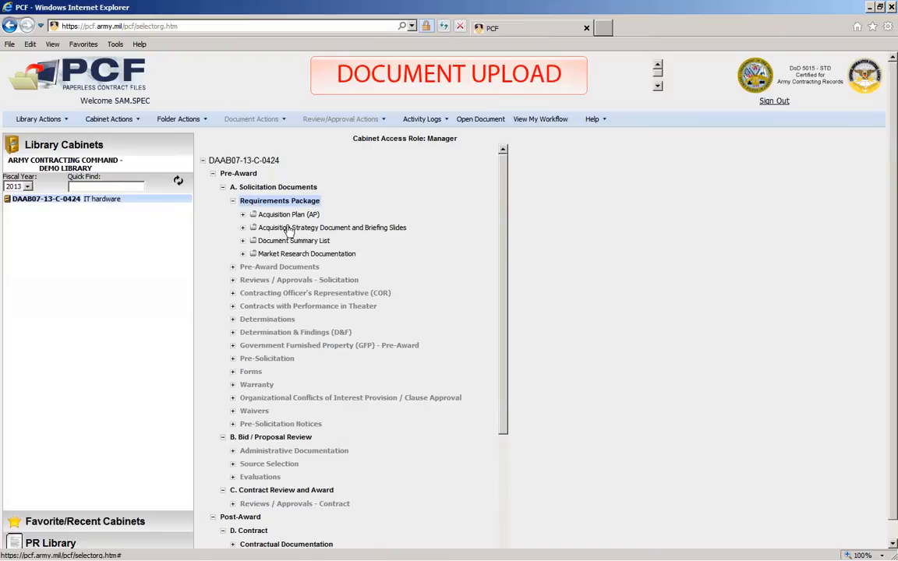
{"action": "left_click", "coordinate": [177, 119]}
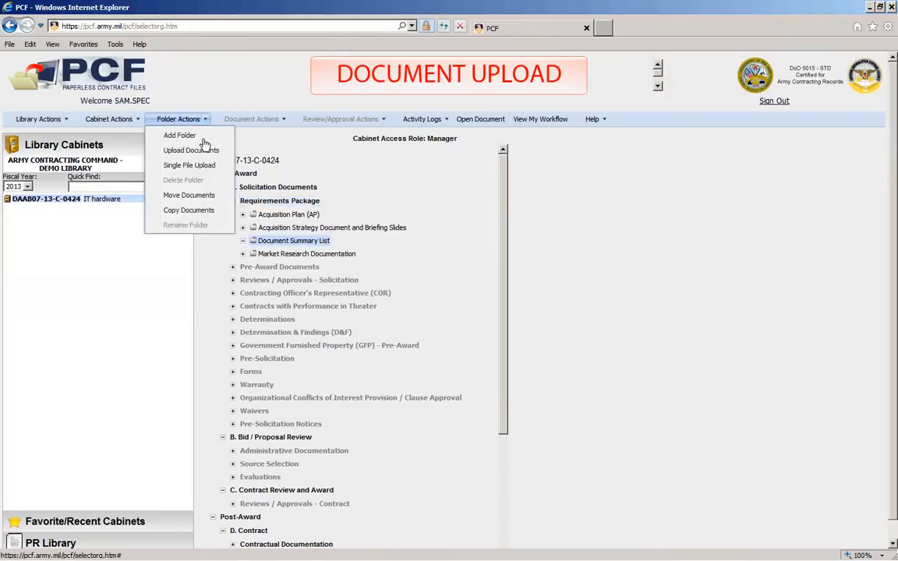
Upload AcqPlan.doc, AcquisitionPlan.pdf, ARA Support 1_sign.pdf, Market_Research_unsigned.pdf and test.xls to Document Summary List.
{"action": "left_click", "coordinate": [189, 165]}
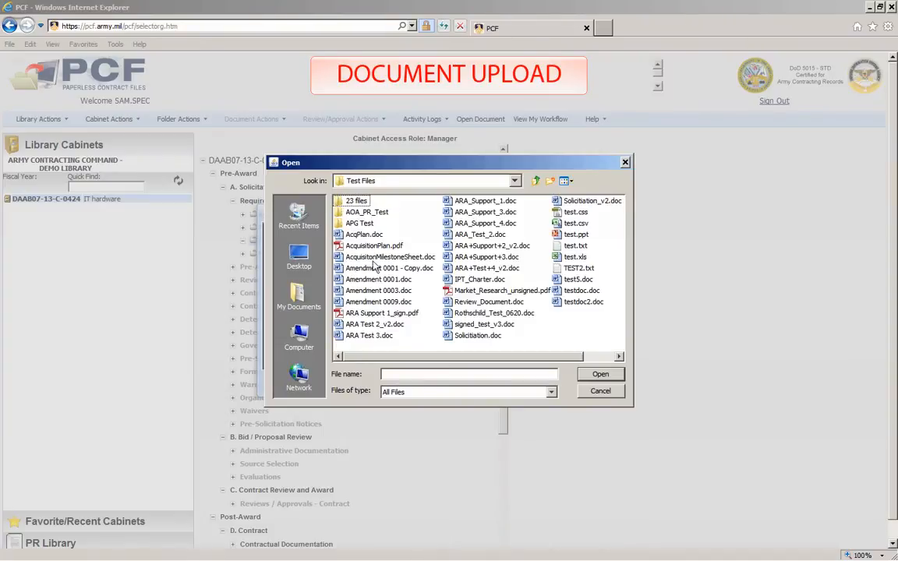
{"action": "left_click", "coordinate": [374, 245]}
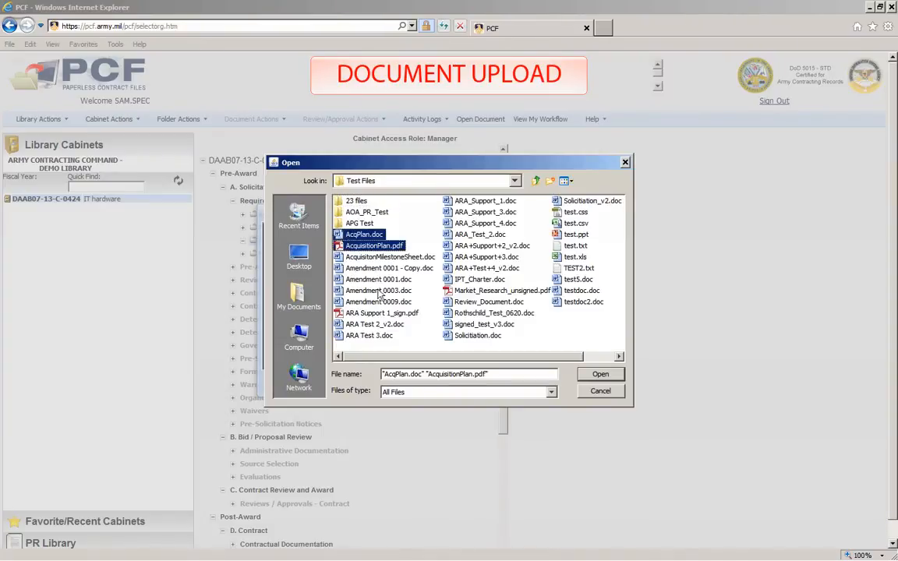
{"action": "left_click", "coordinate": [501, 290]}
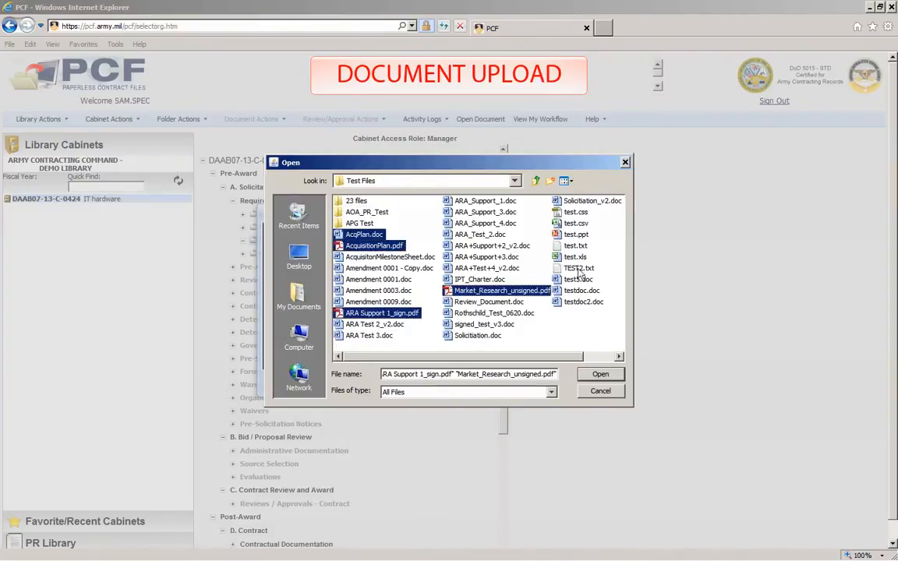
{"action": "left_click", "coordinate": [599, 374]}
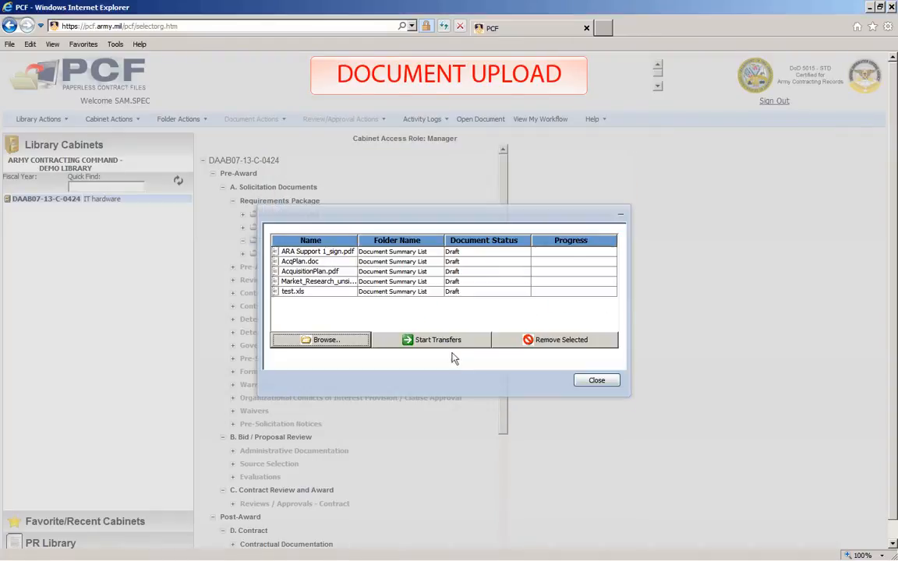
{"action": "left_click", "coordinate": [432, 339]}
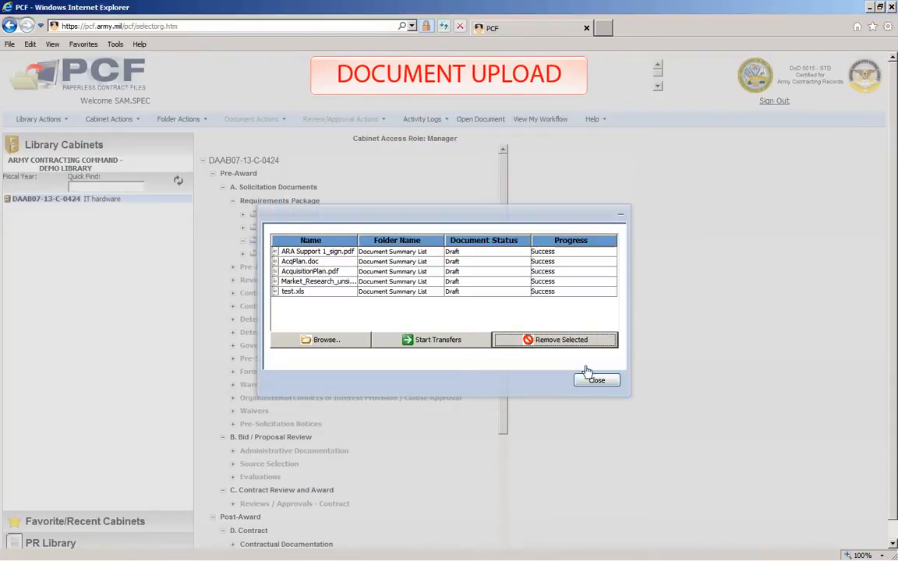
{"action": "left_click", "coordinate": [596, 379]}
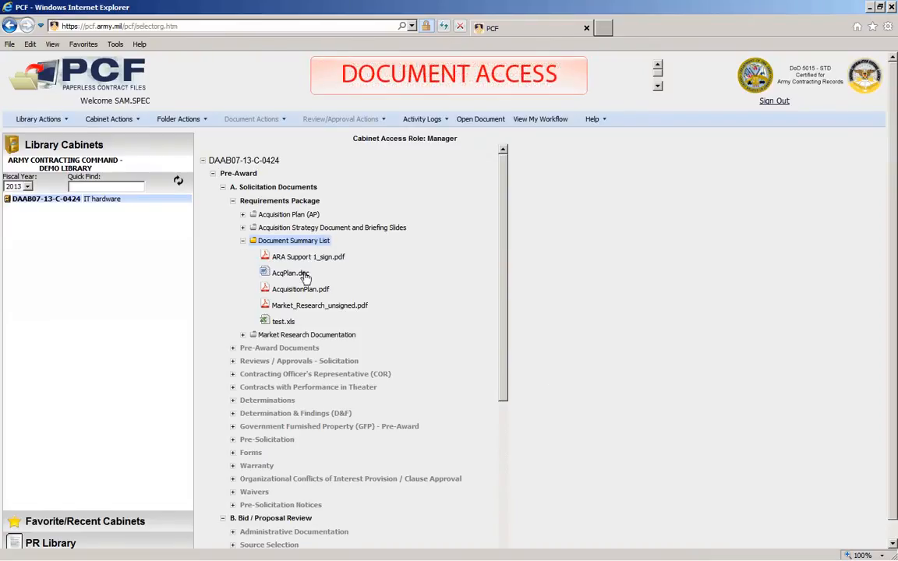
Open draft 0.1 of AcqPlan.doc in Microsoft Word.
{"action": "left_click", "coordinate": [290, 273]}
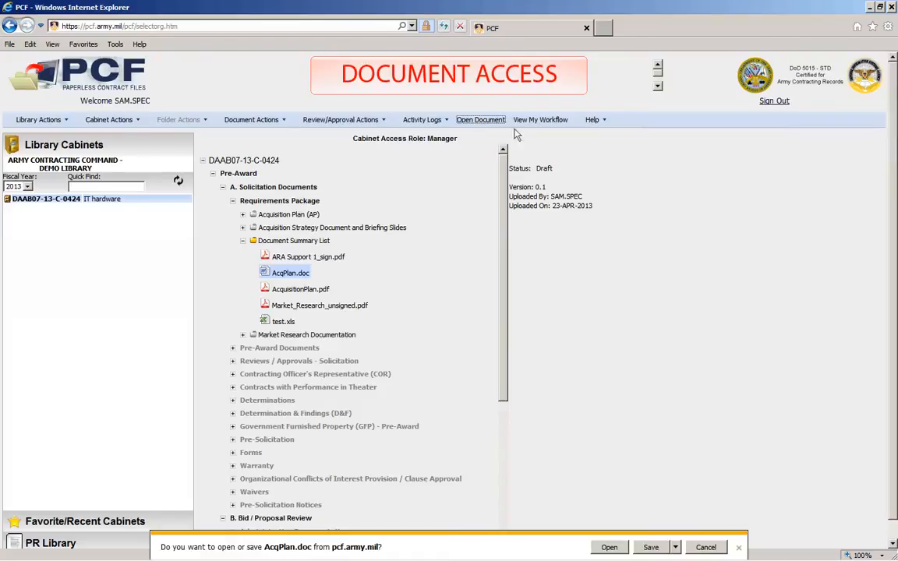
{"action": "left_click", "coordinate": [609, 547]}
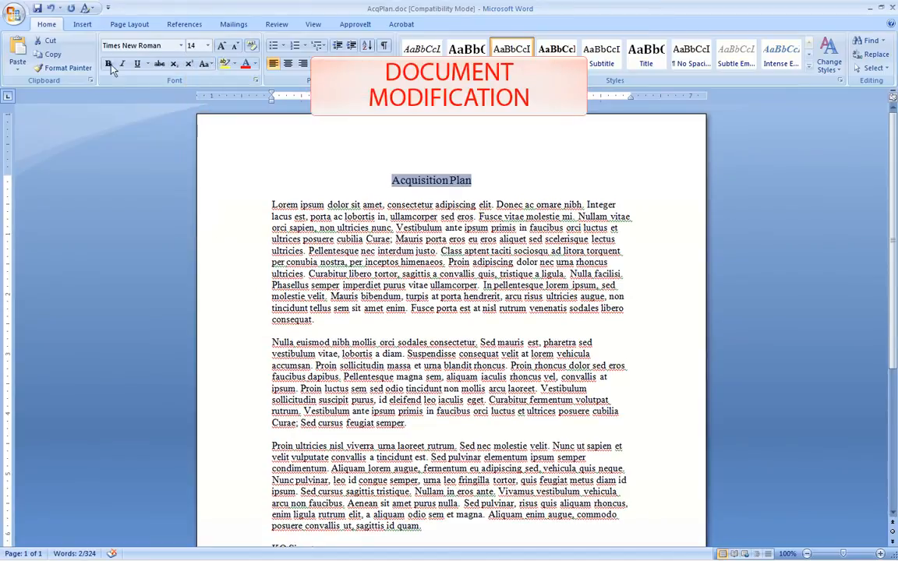
Bold the Acquisition Plan heading and save the plan as a new file.
{"action": "left_click", "coordinate": [15, 14]}
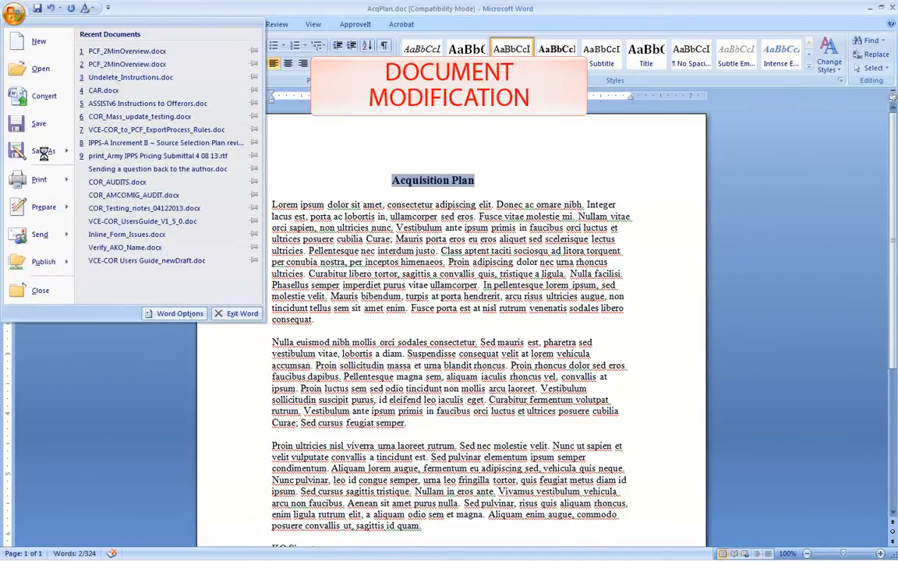
{"action": "left_click", "coordinate": [44, 150]}
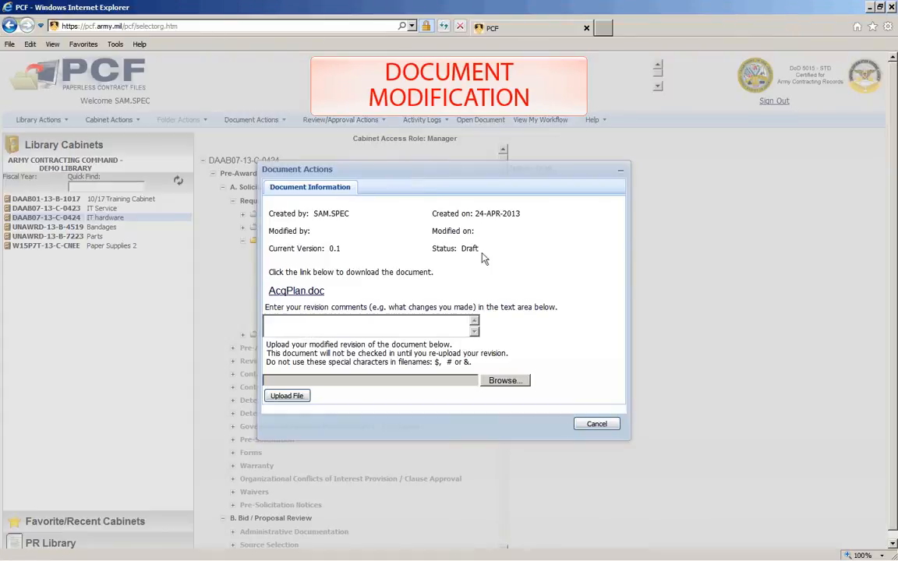
Upload AcqPlan_v2.doc as version 0.2 with comment 'Changed some of the formatting.'.
{"action": "left_click", "coordinate": [504, 380]}
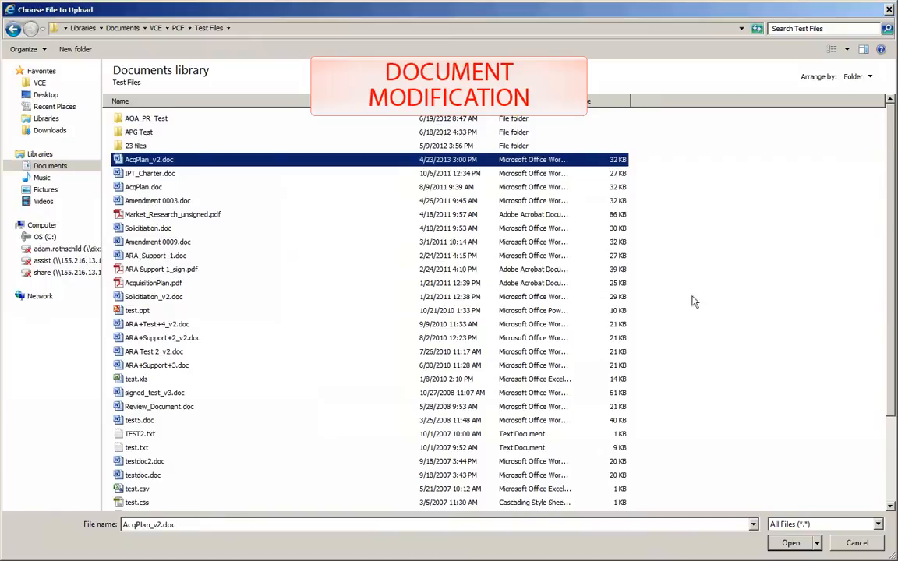
{"action": "type", "text": "Changed some of t"}
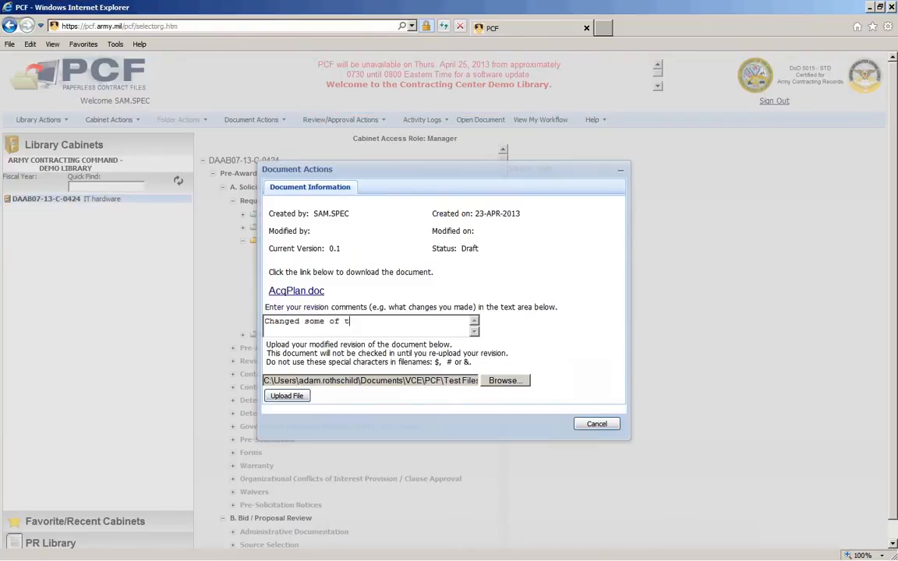
{"action": "type", "text": "he formatting."}
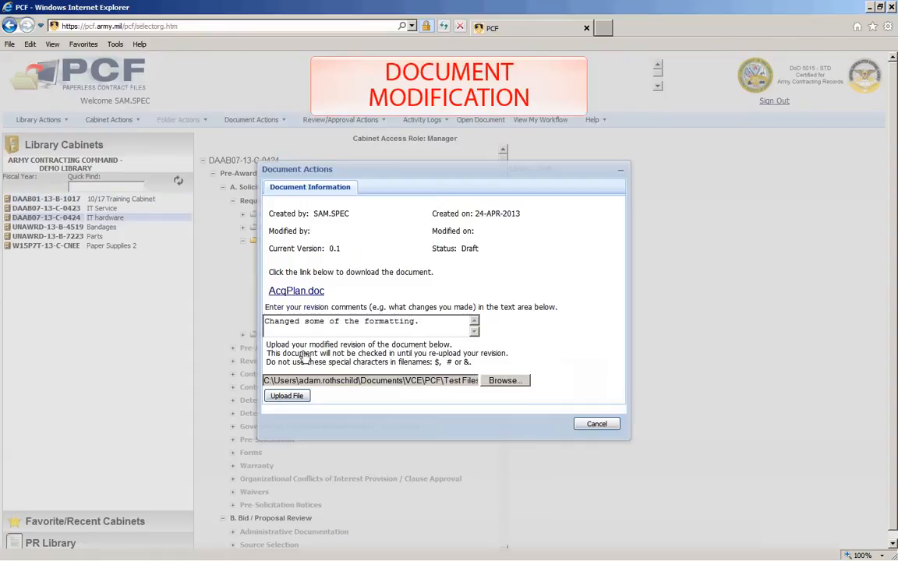
{"action": "left_click", "coordinate": [596, 423]}
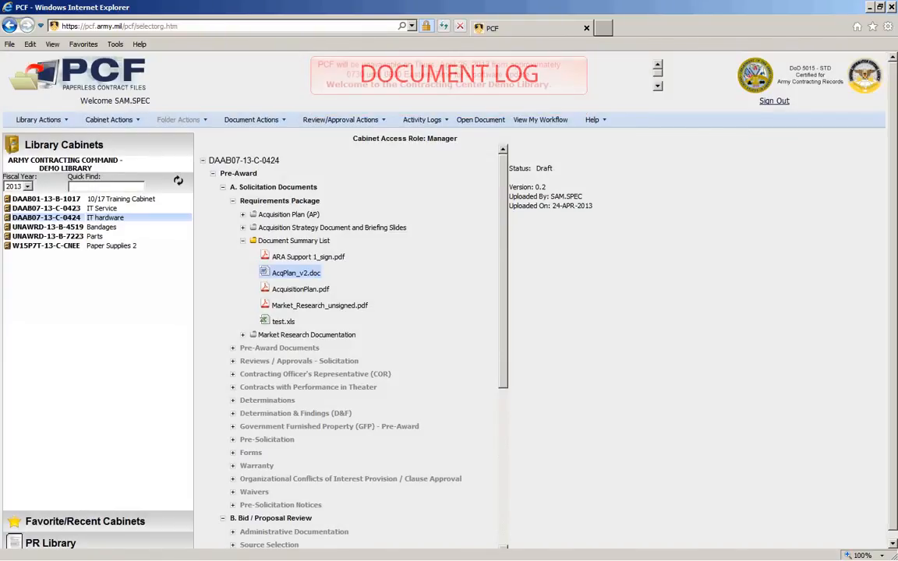
Show the Document Log for AcqPlan_v2.doc listing versions 0.2 and 0.1.
{"action": "left_click", "coordinate": [296, 273]}
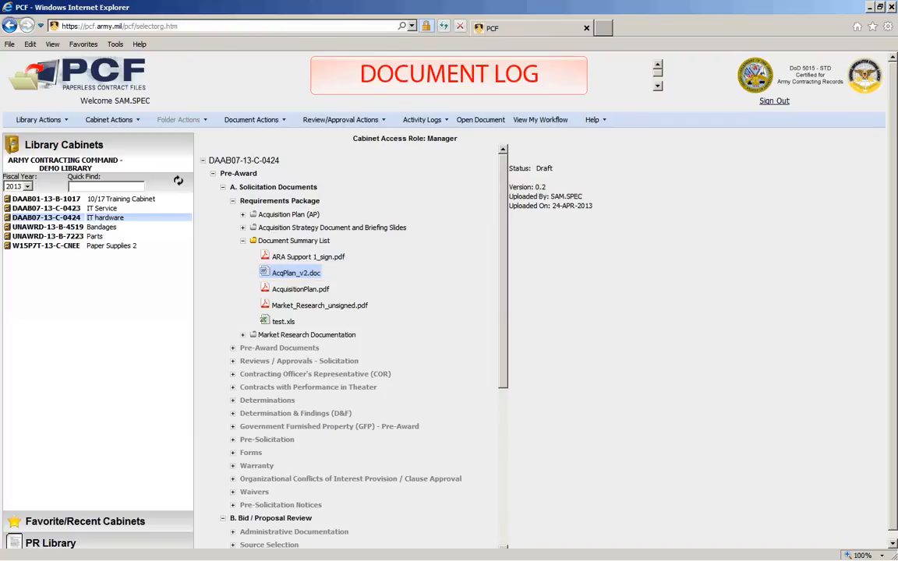
{"action": "left_click", "coordinate": [422, 120]}
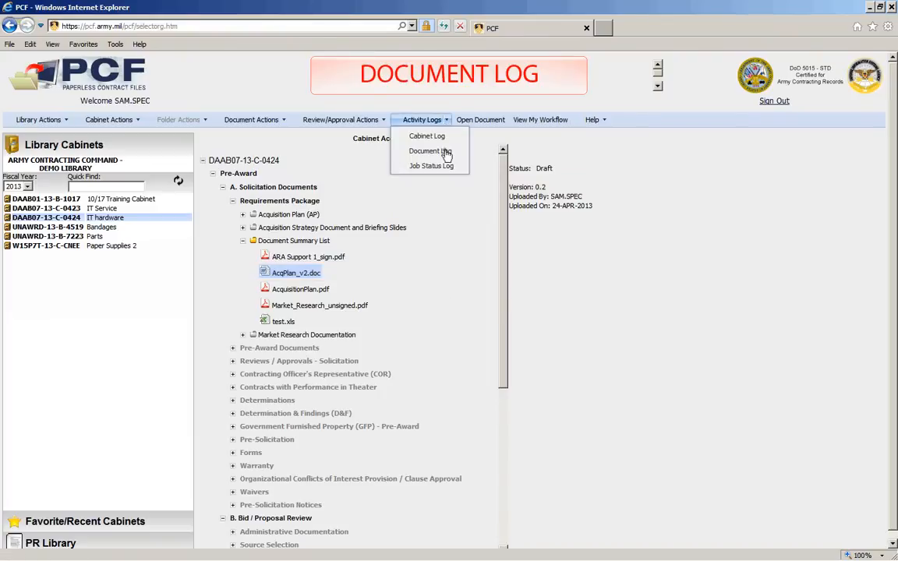
{"action": "left_click", "coordinate": [430, 152]}
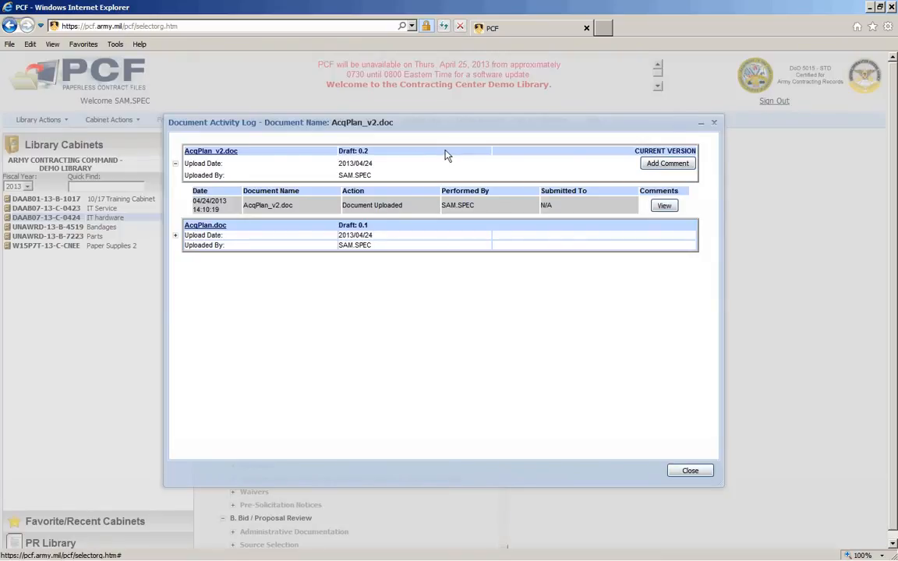
Expand the draft 0.1 history and view the v2 comment 'Changed some of the formatting.'.
{"action": "left_click", "coordinate": [176, 236]}
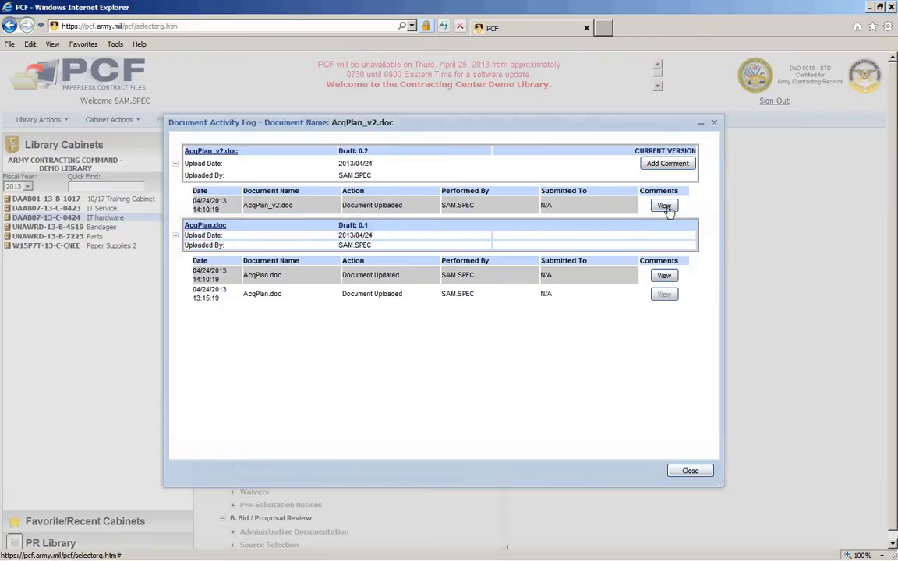
{"action": "left_click", "coordinate": [663, 206]}
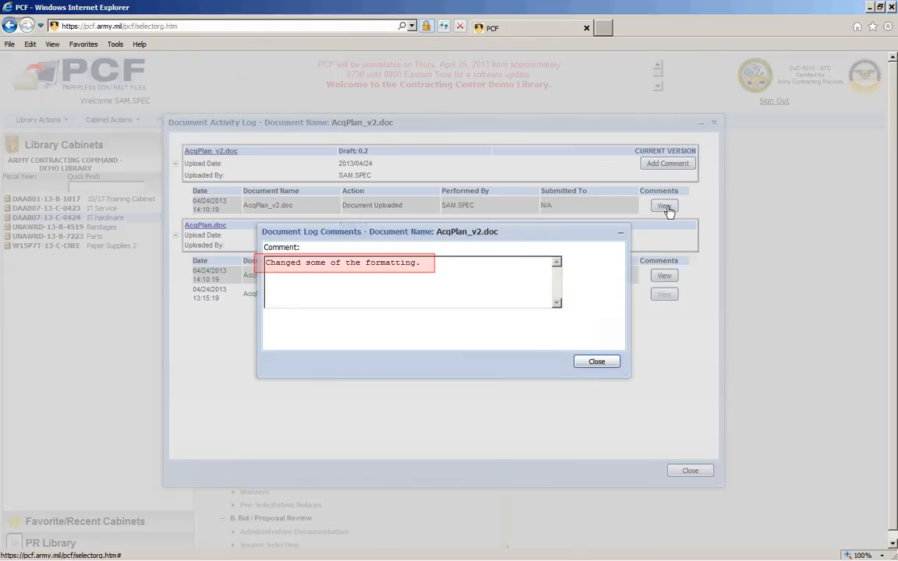